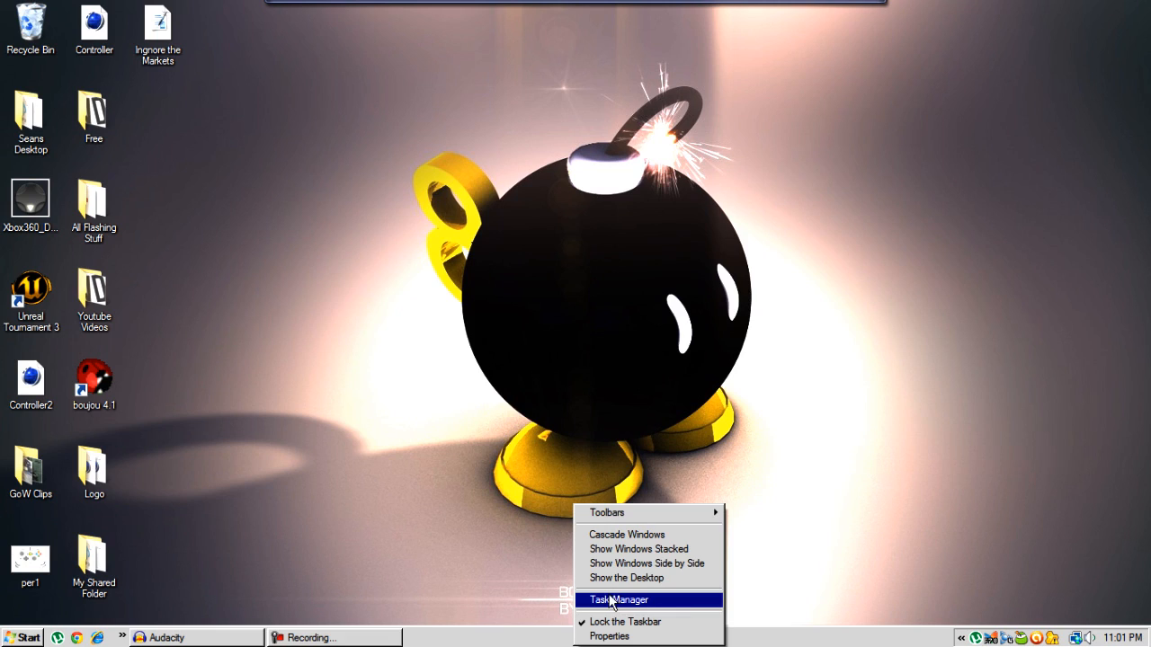
- Open Task Manager, shrink its window slightly, then close it
click(618, 600)
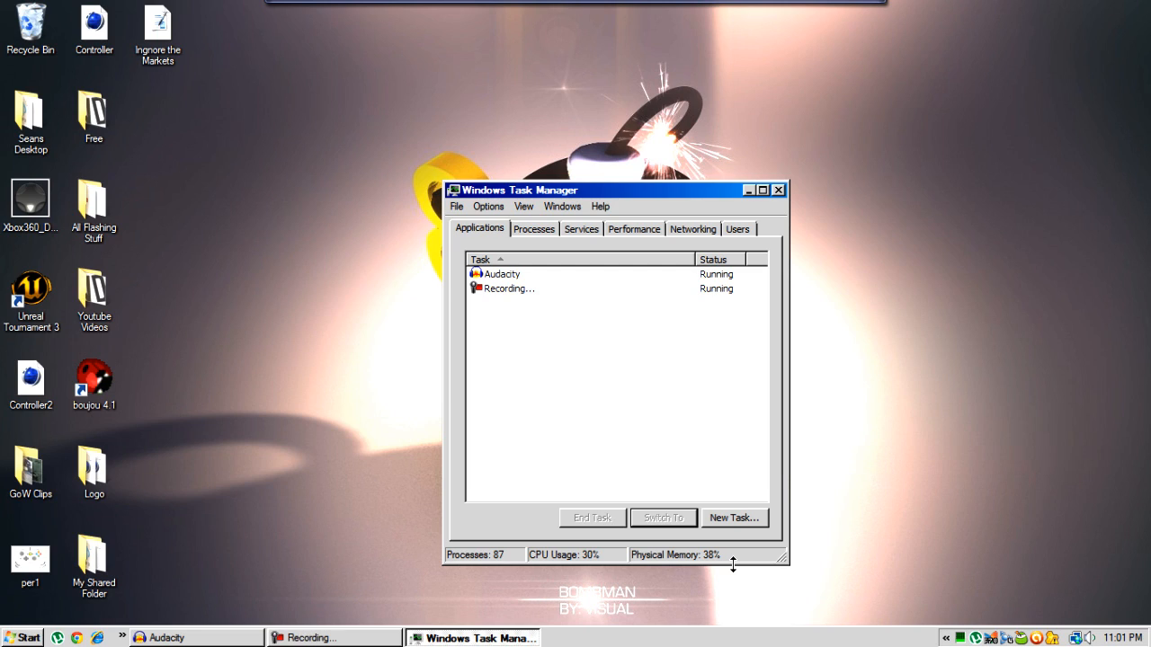
mouse_move(684, 553)
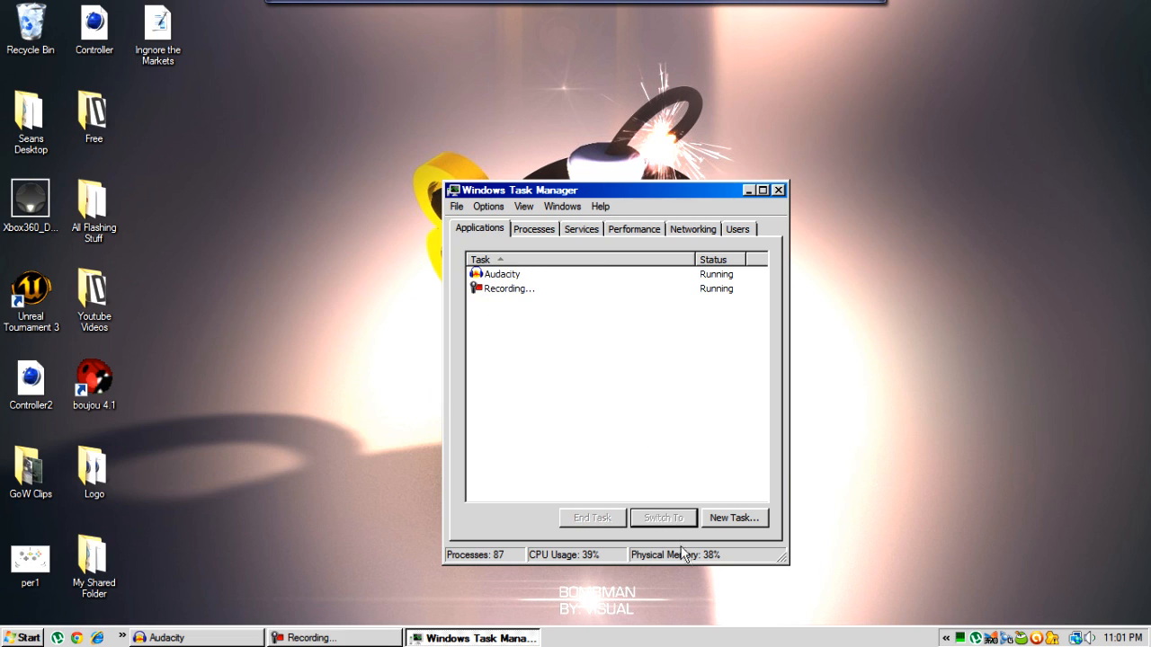
mouse_move(794, 565)
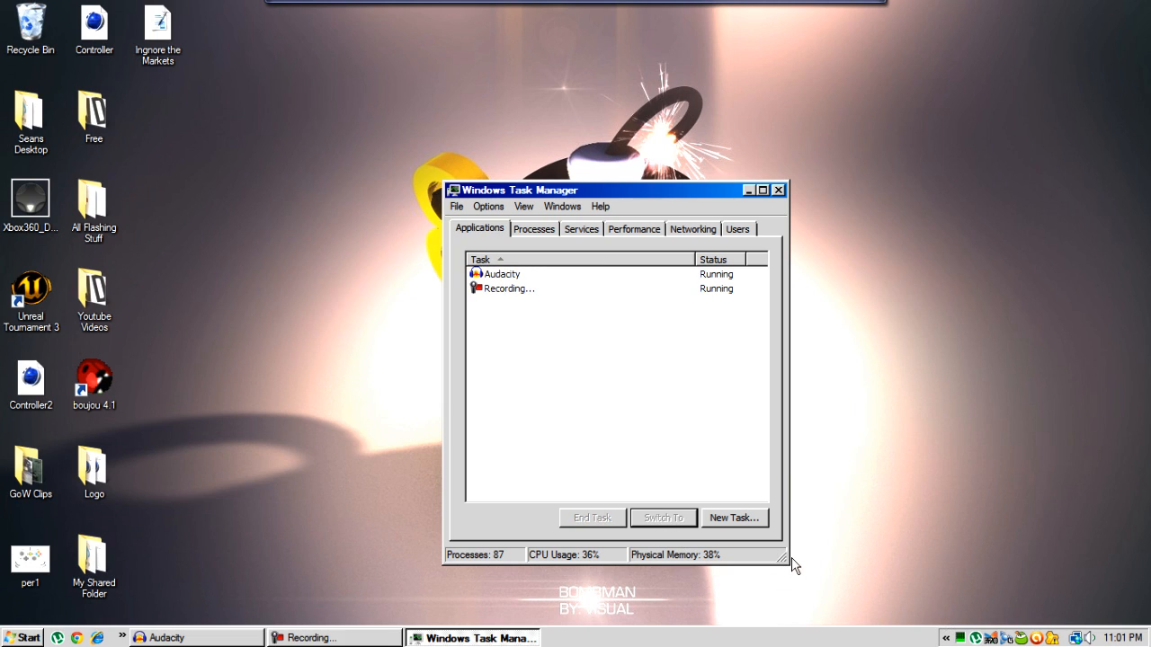
drag(785, 562, 776, 554)
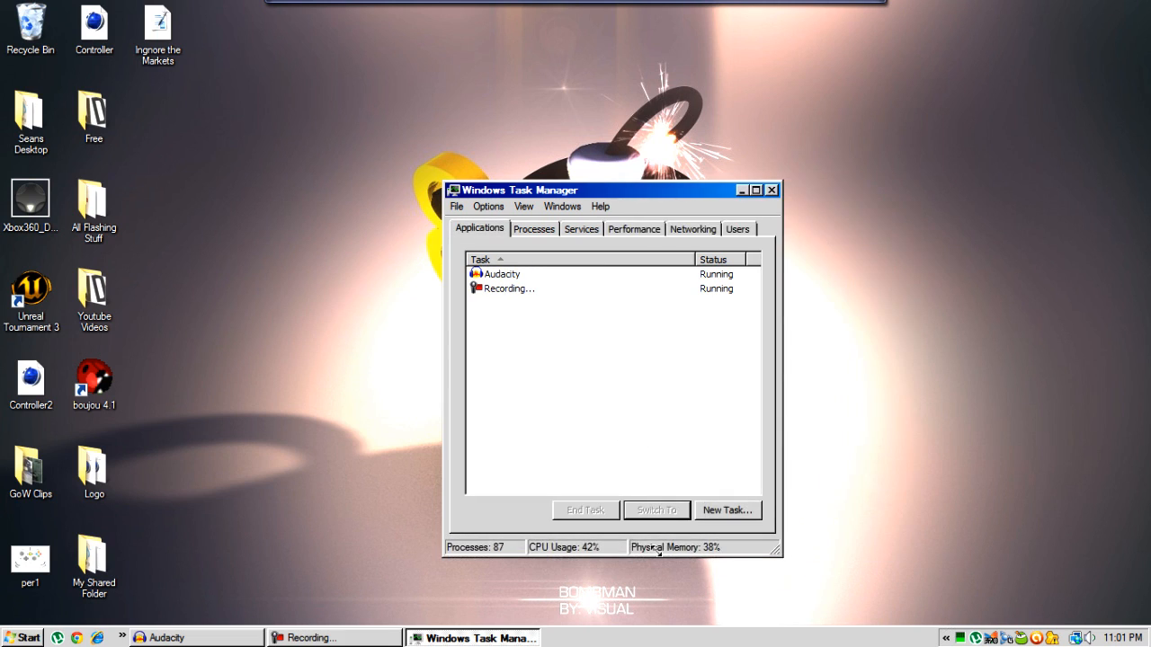
mouse_move(826, 328)
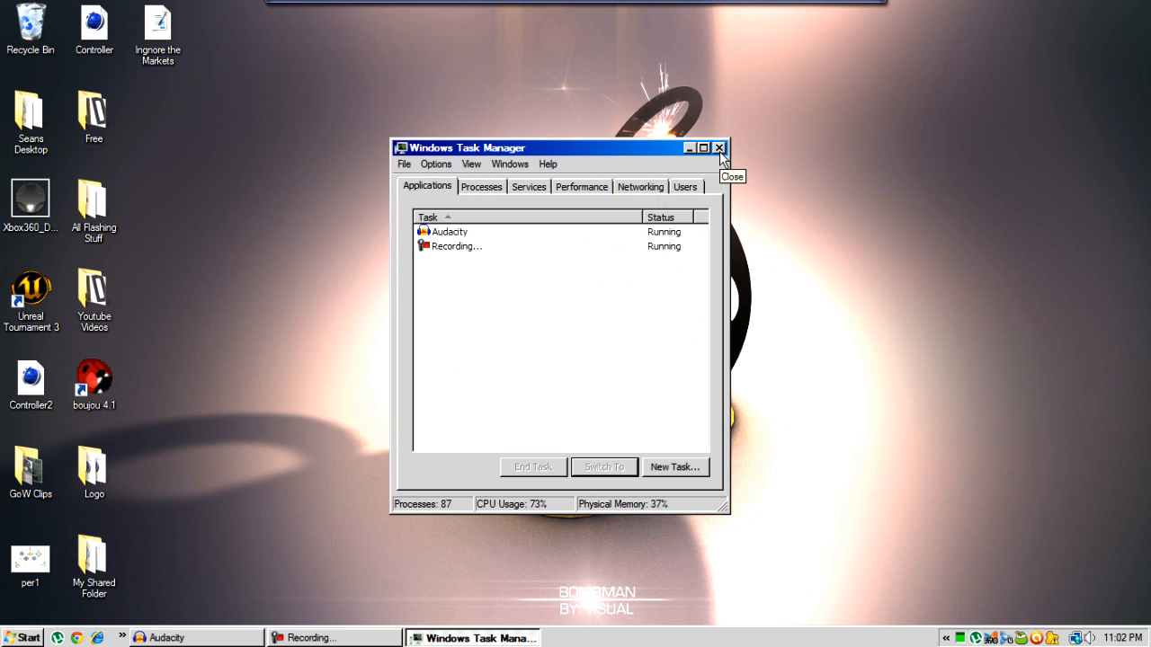
mouse_move(715, 153)
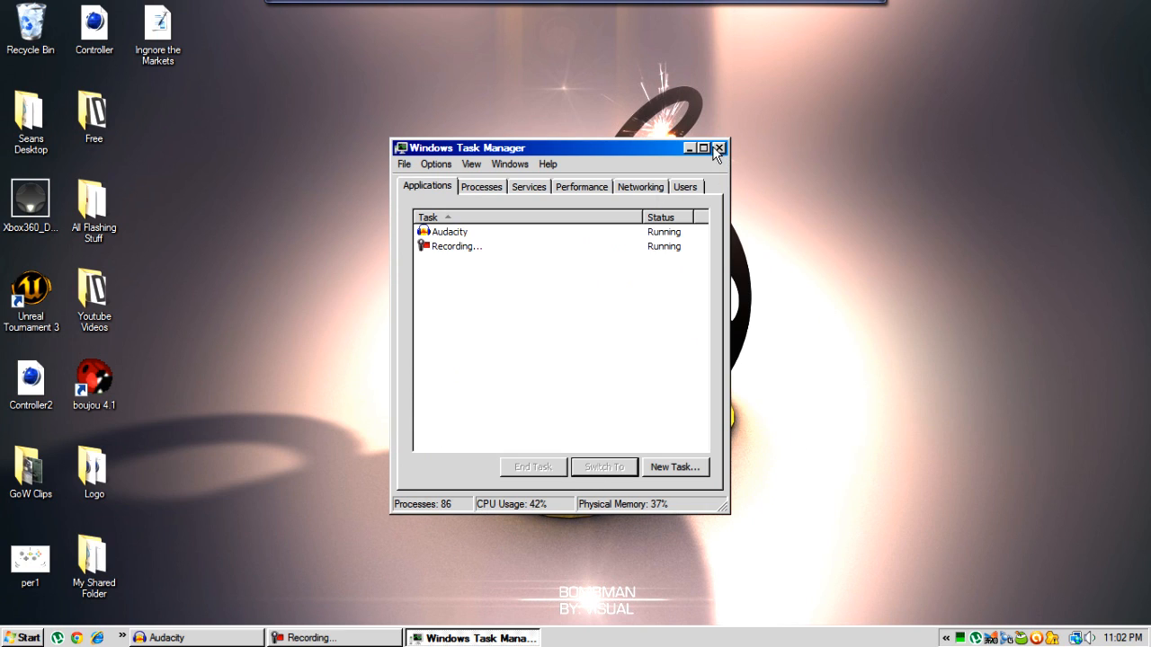
click(719, 147)
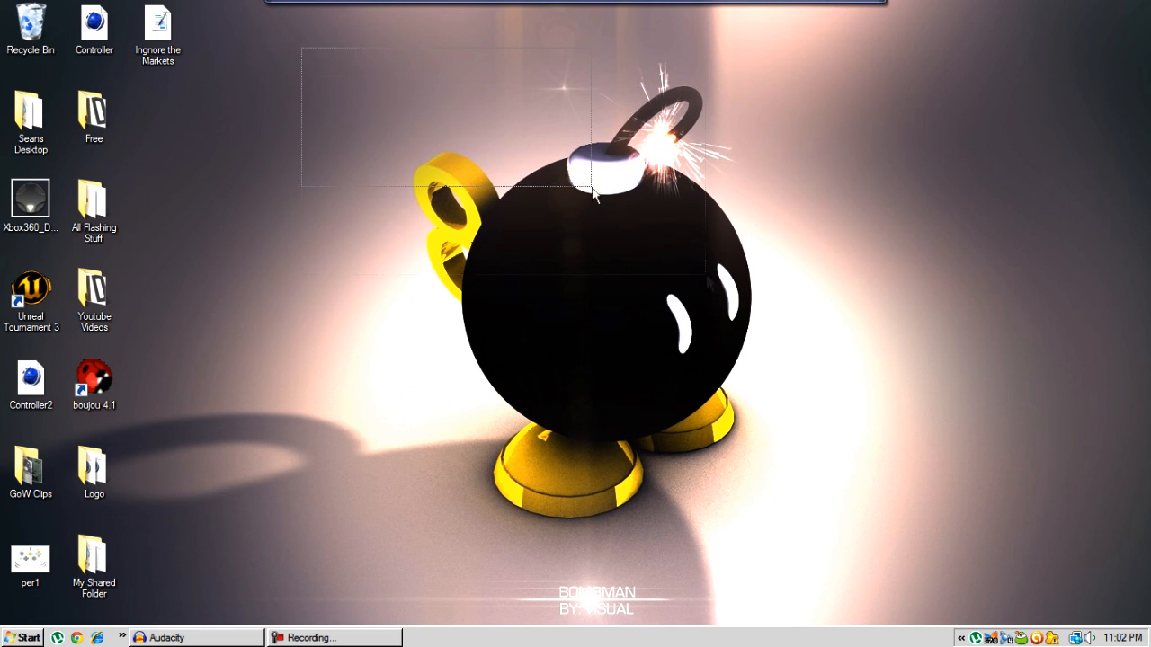
- Launch CFF Explorer as administrator from the Start menu
click(27, 638)
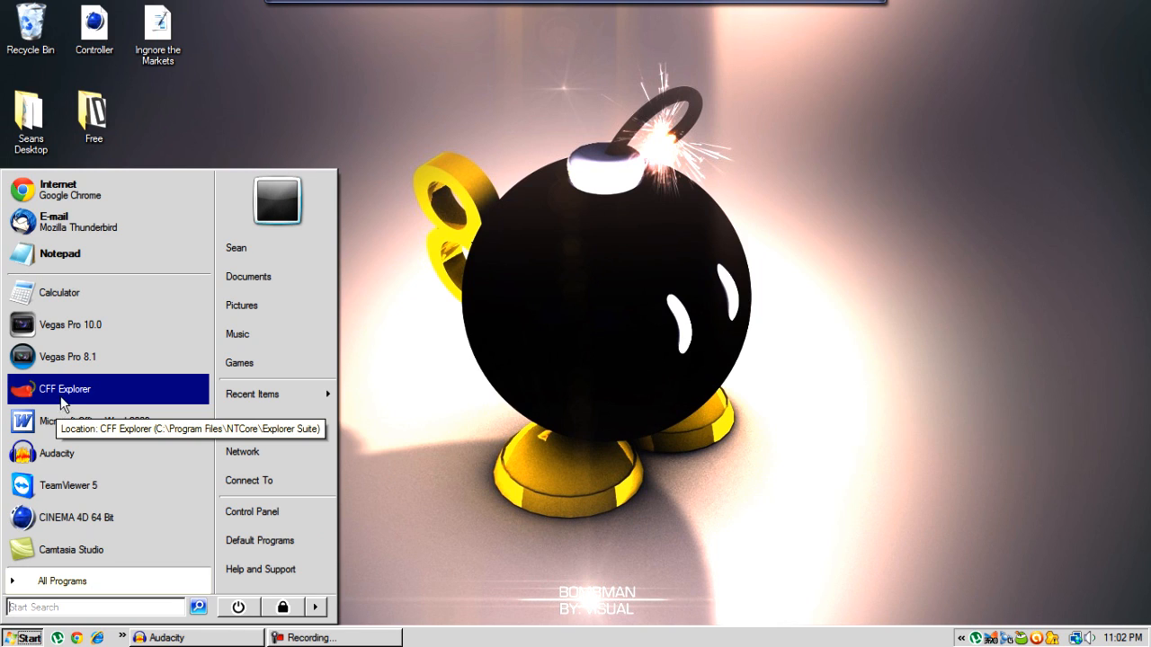
right_click(65, 388)
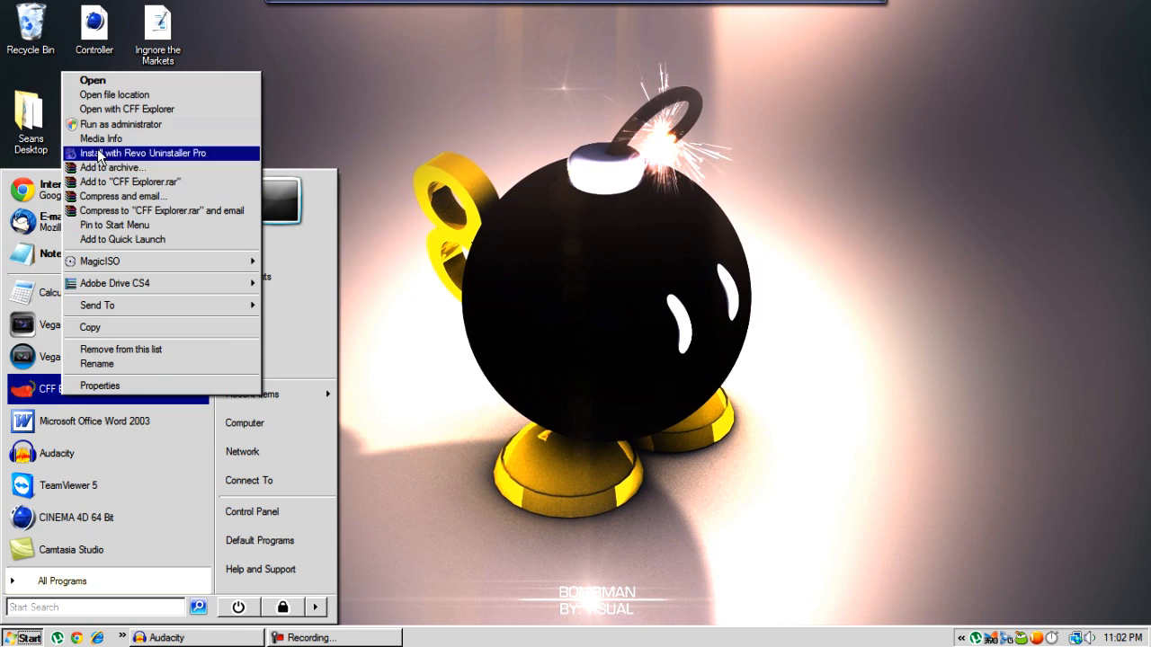
click(143, 152)
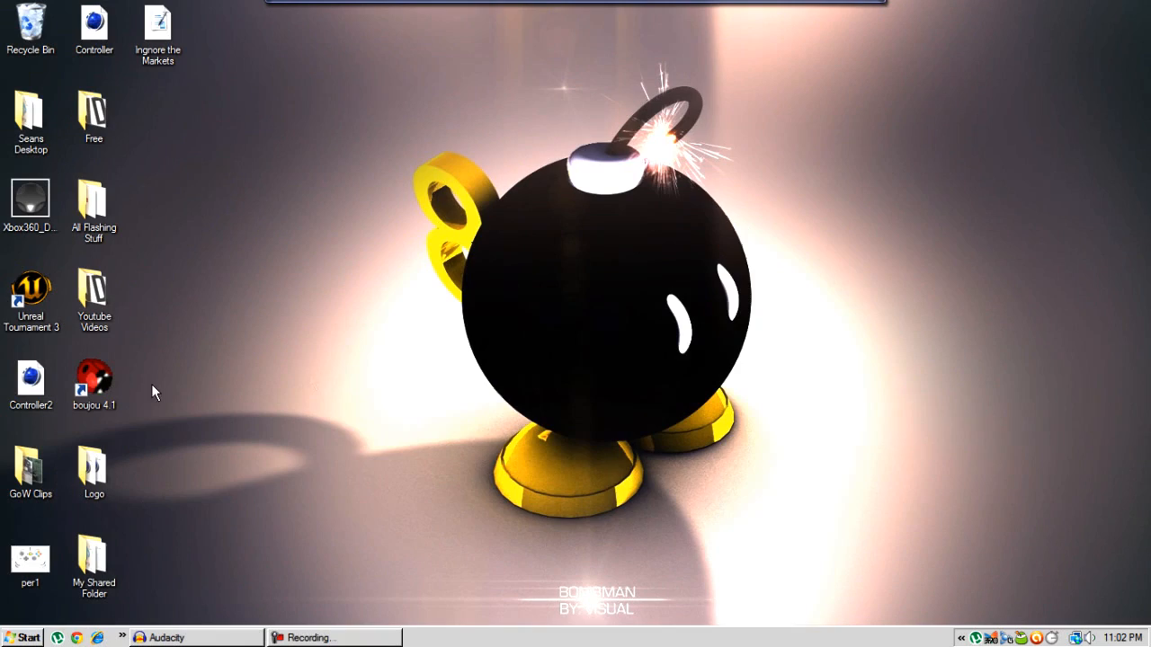
click(318, 151)
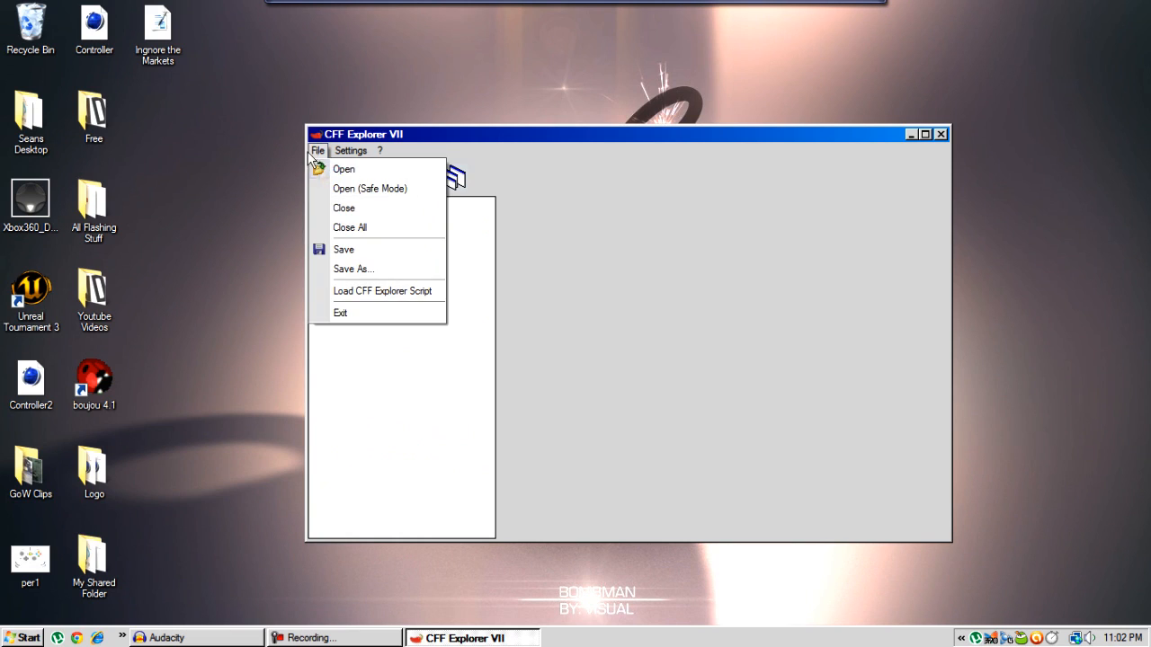
- Open vegas100.exe from C:\Program Files (x86)\Sony\Vegas Pro 10.0
click(343, 169)
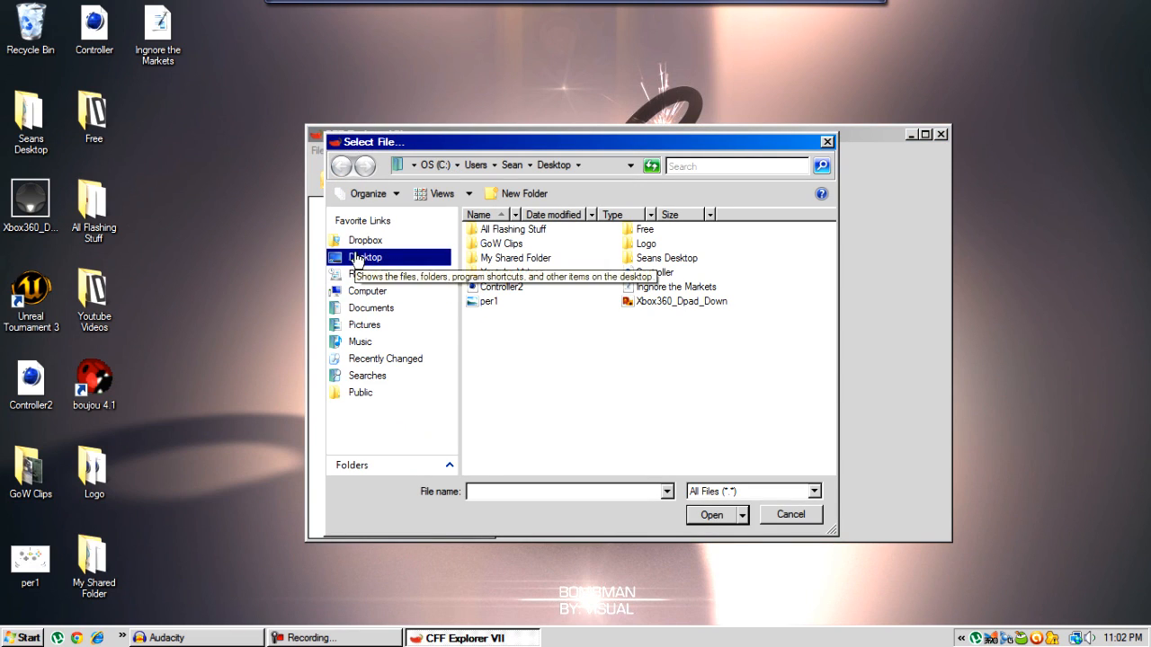
click(365, 257)
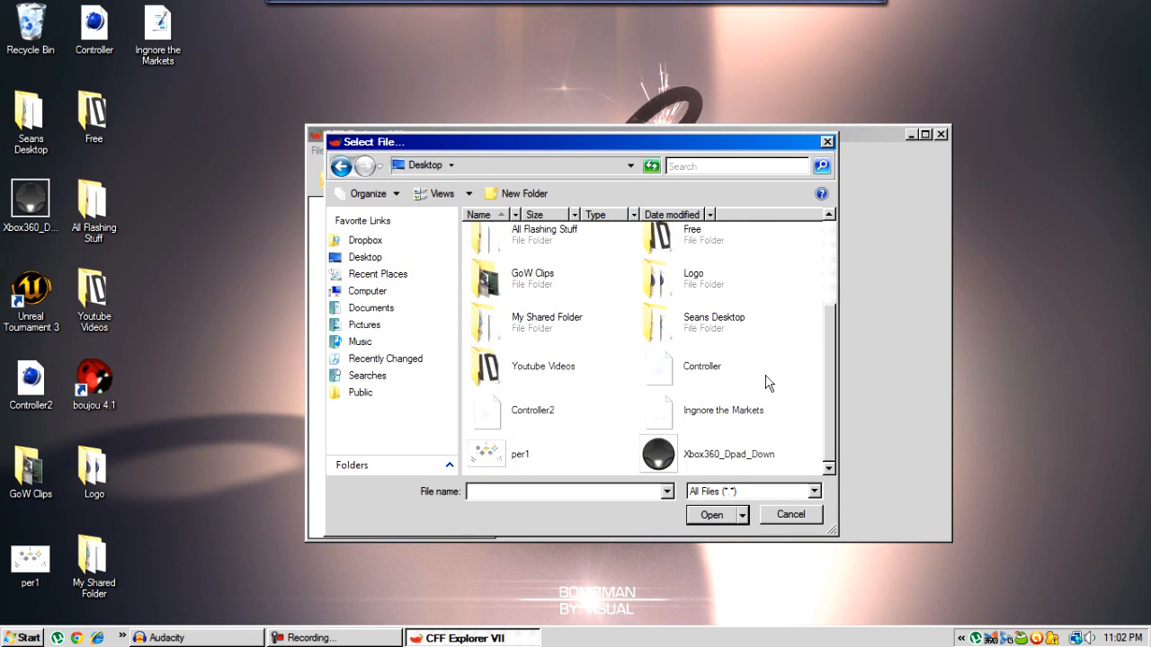
click(367, 290)
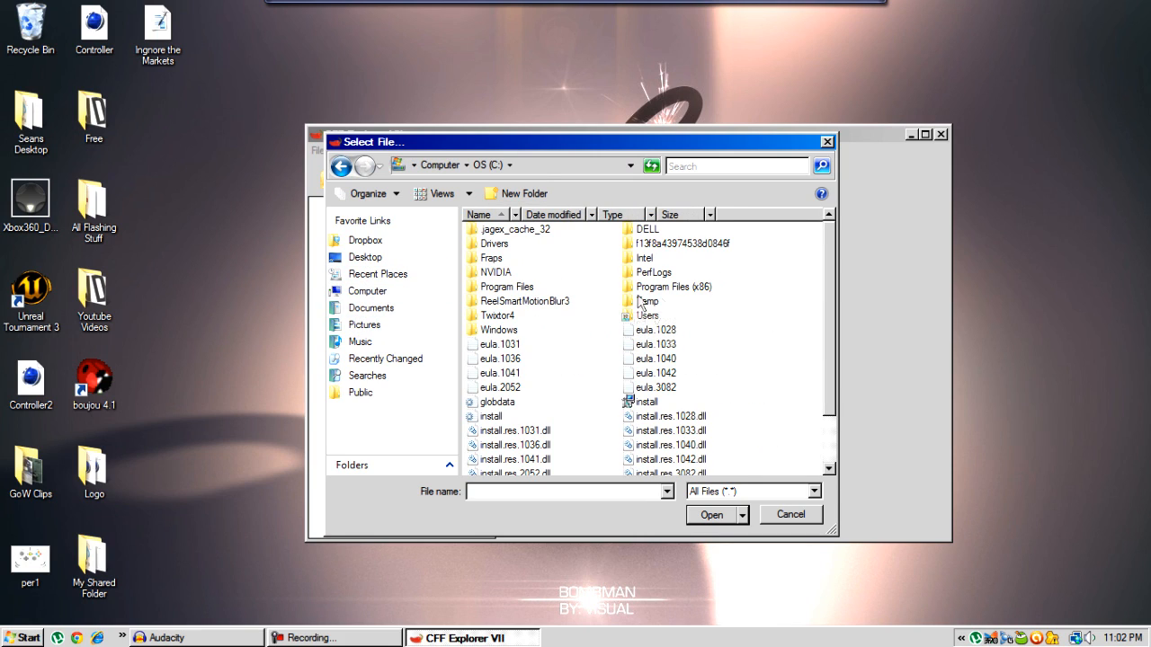
mouse_move(640, 299)
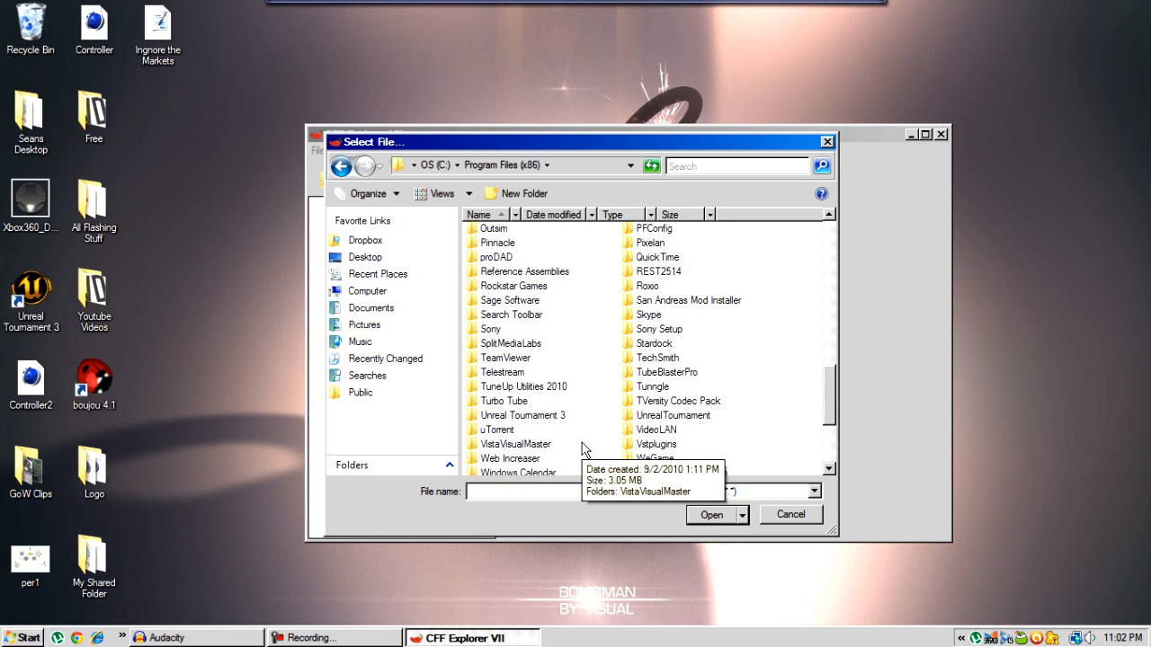
double_click(491, 328)
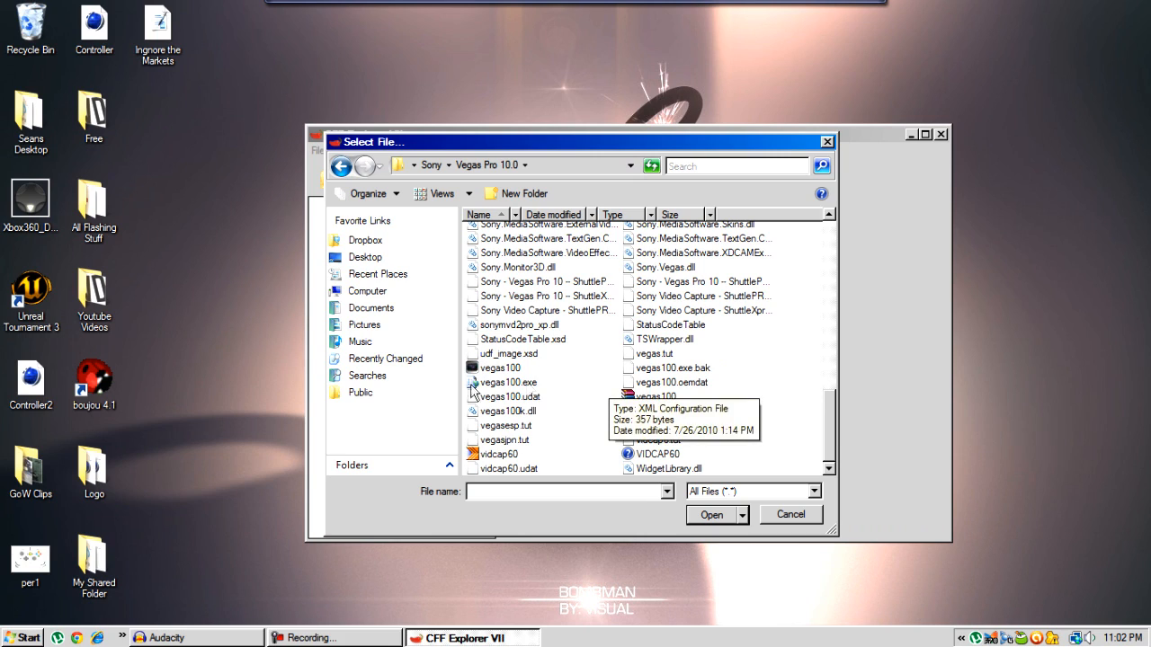
click(500, 368)
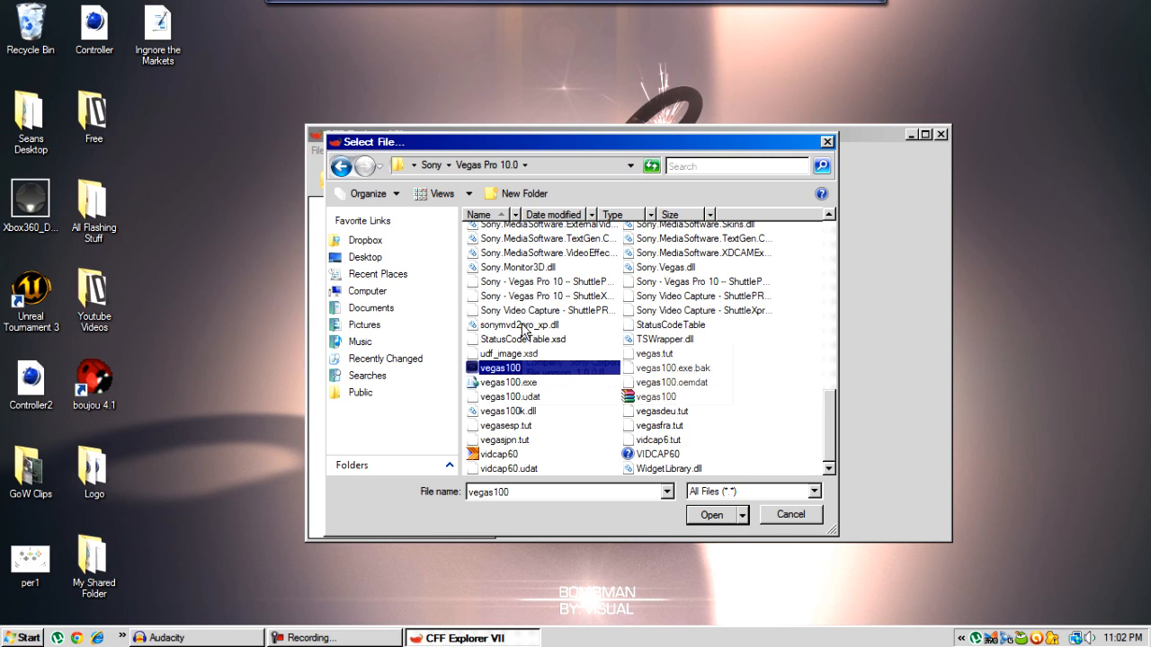
click(711, 515)
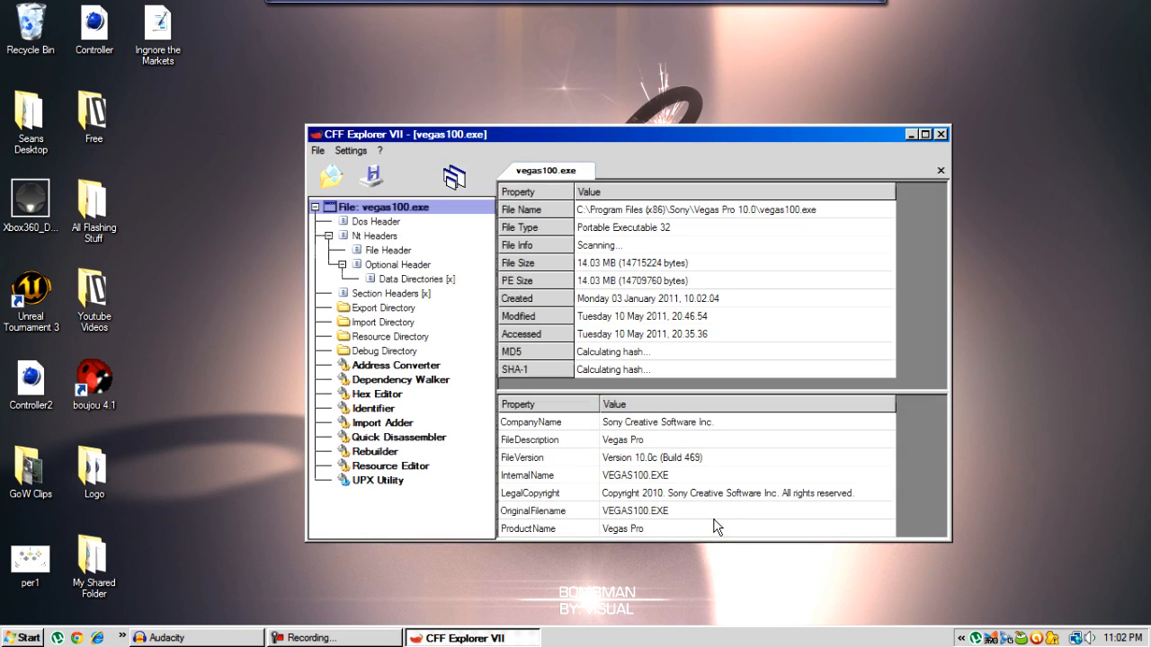
- In File Header Characteristics, tick 'App can handle >2gb address space', making it 0123
click(454, 176)
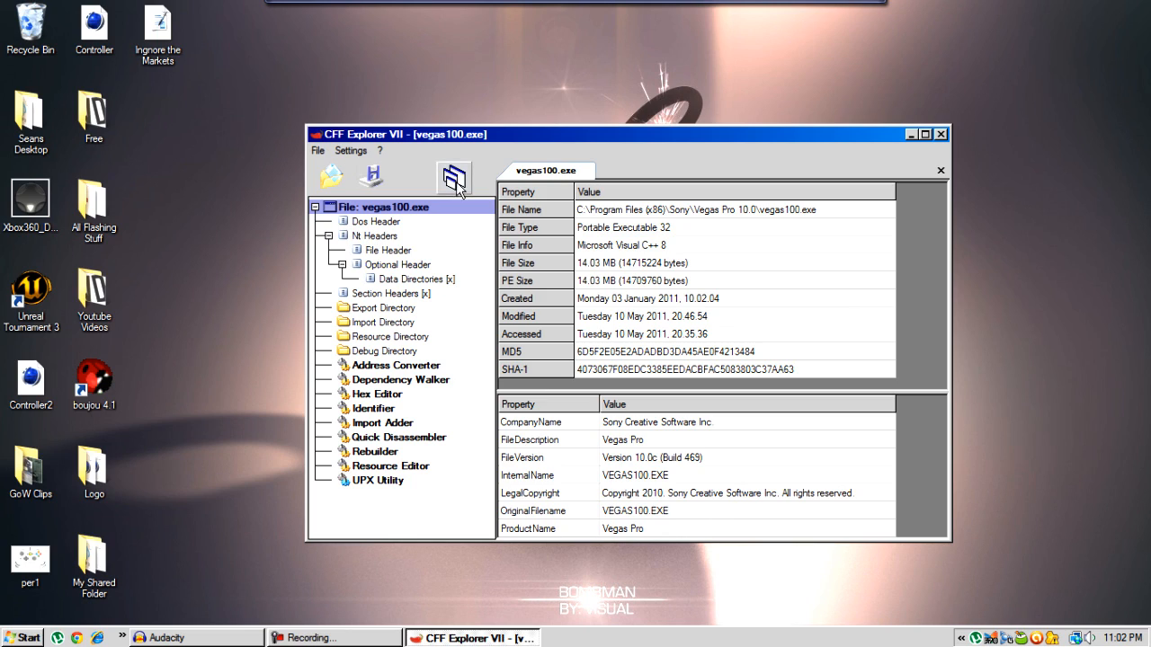
click(389, 250)
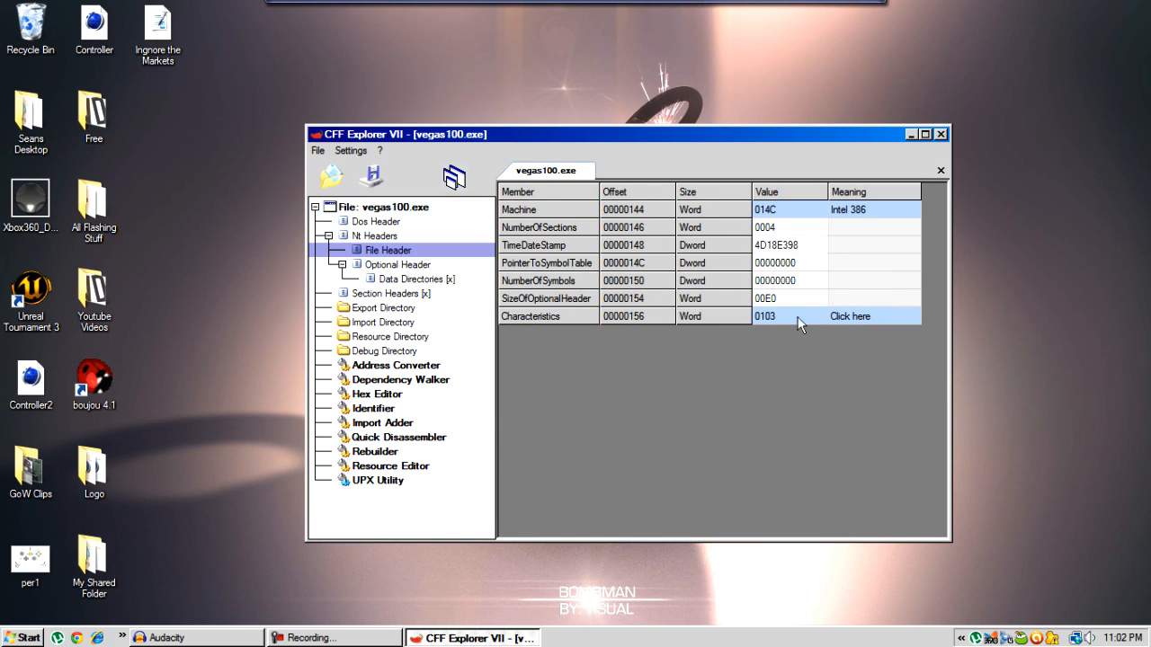
click(849, 315)
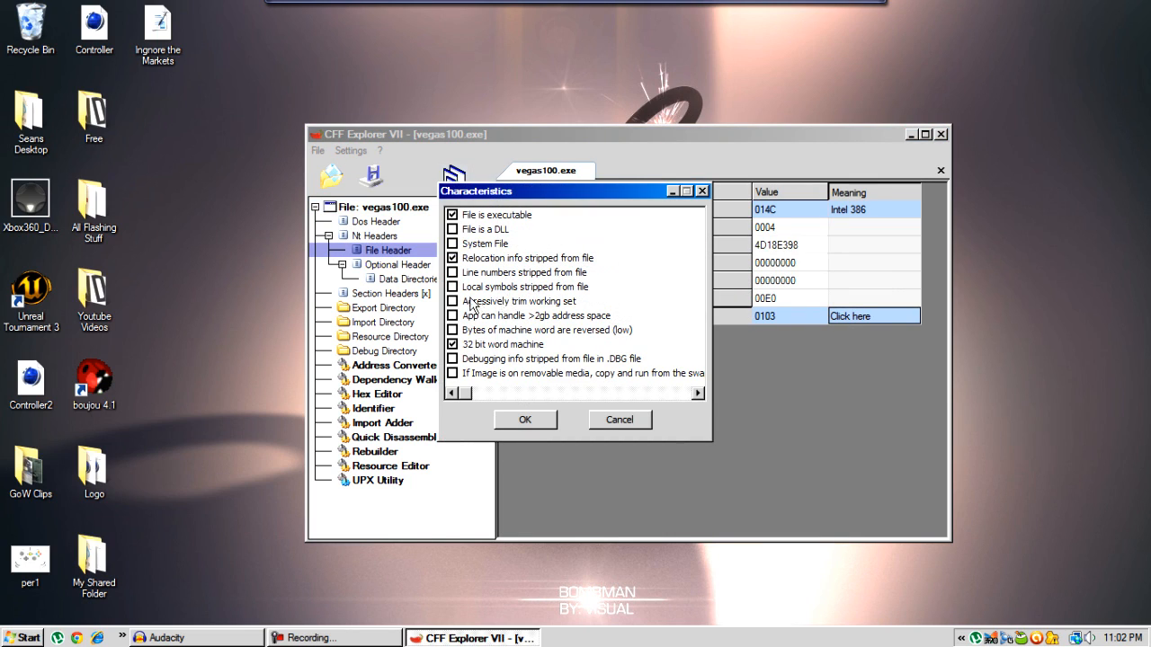
click(452, 315)
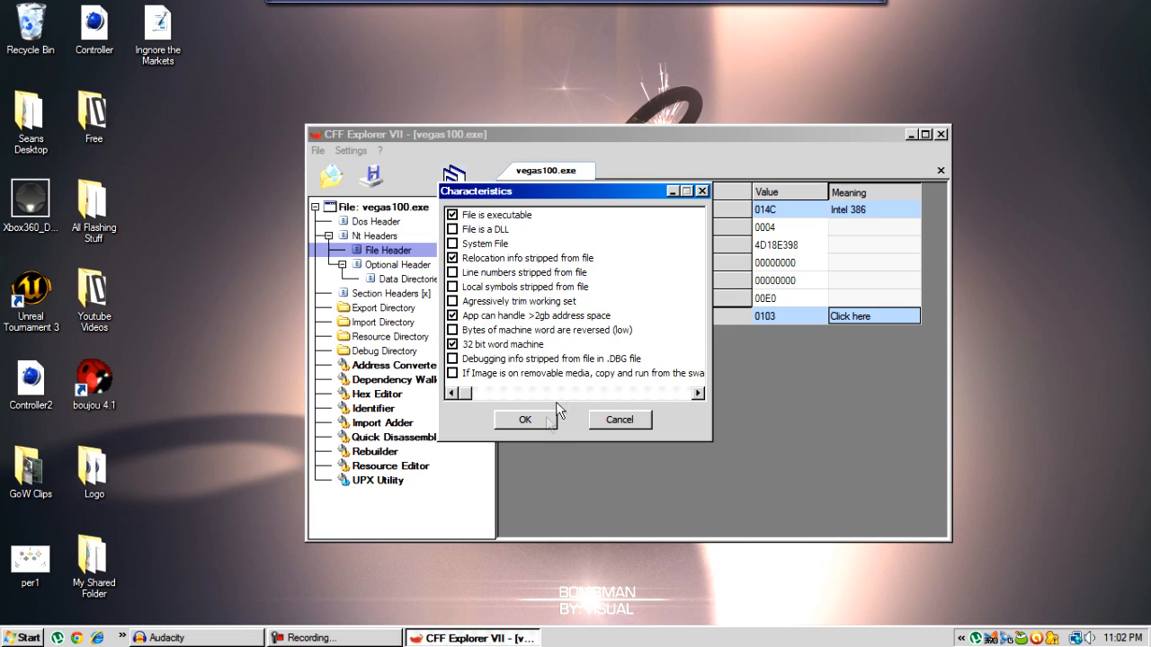
click(525, 420)
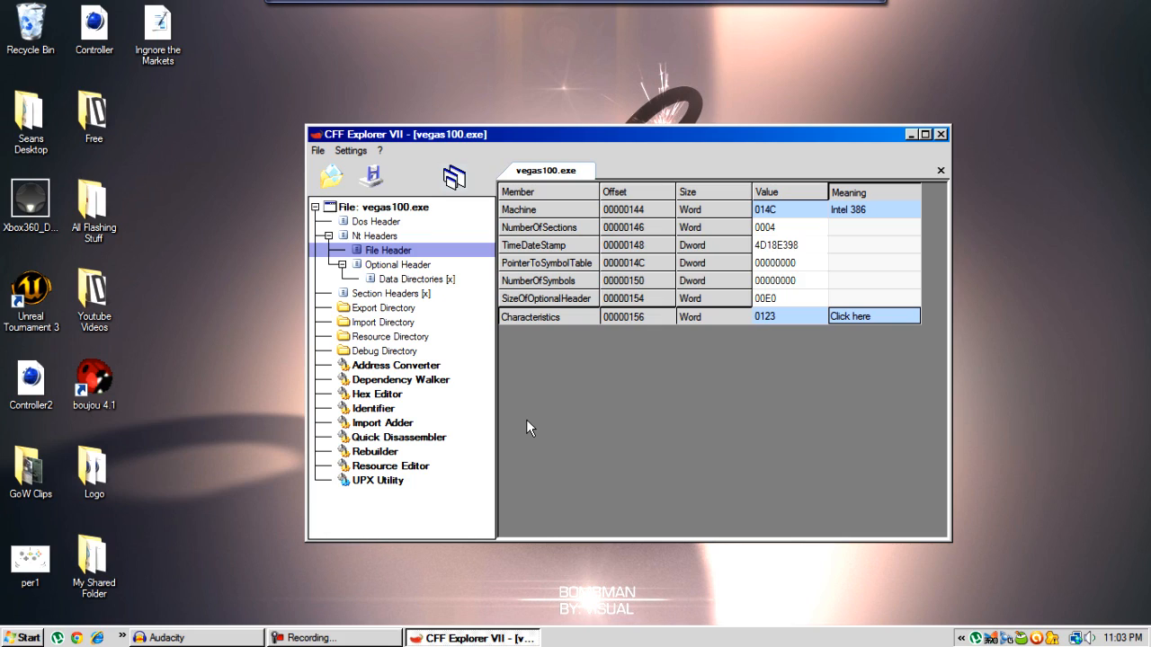
mouse_move(603, 346)
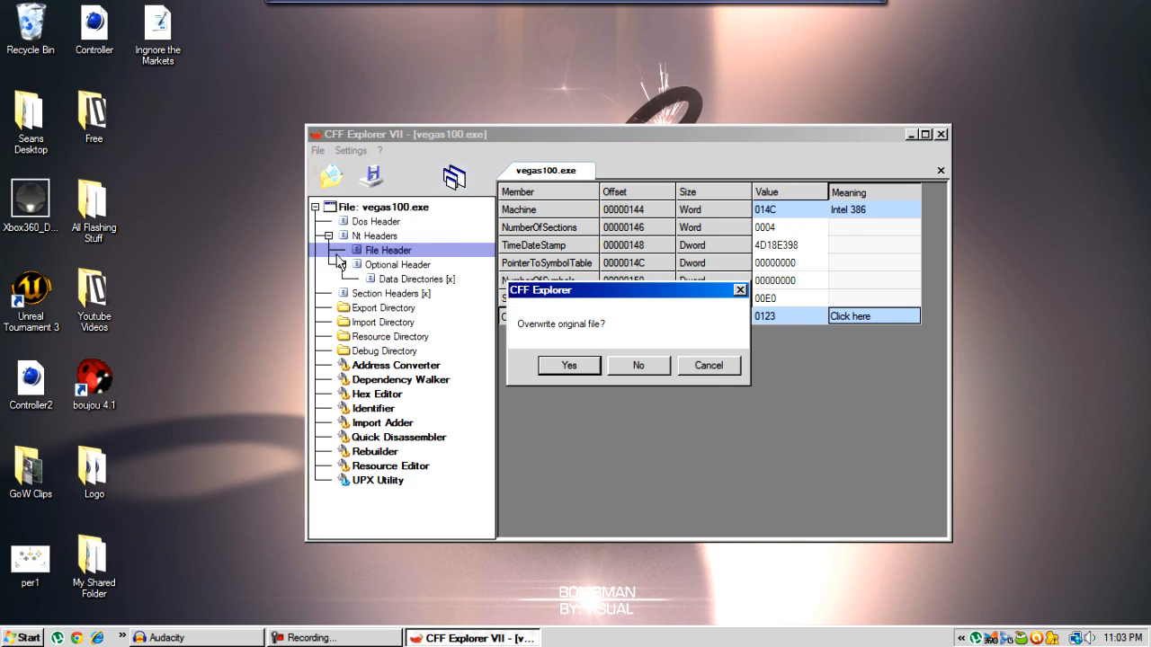
- Confirm overwriting the original vegas100.exe with the edited header
click(568, 365)
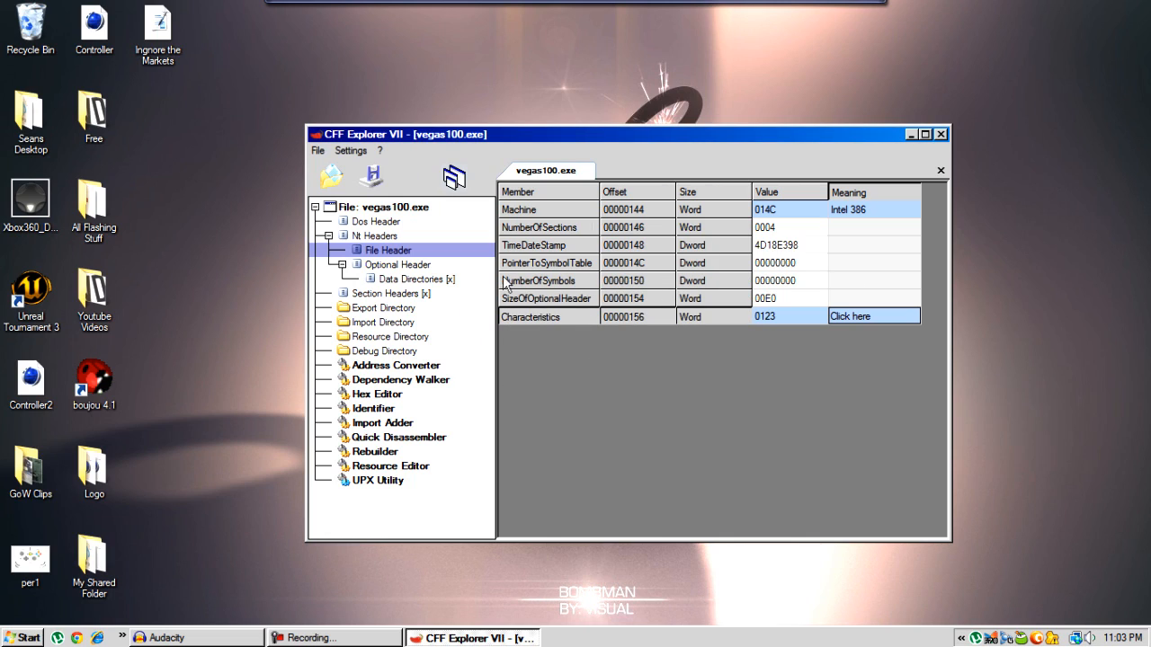
mouse_move(733, 351)
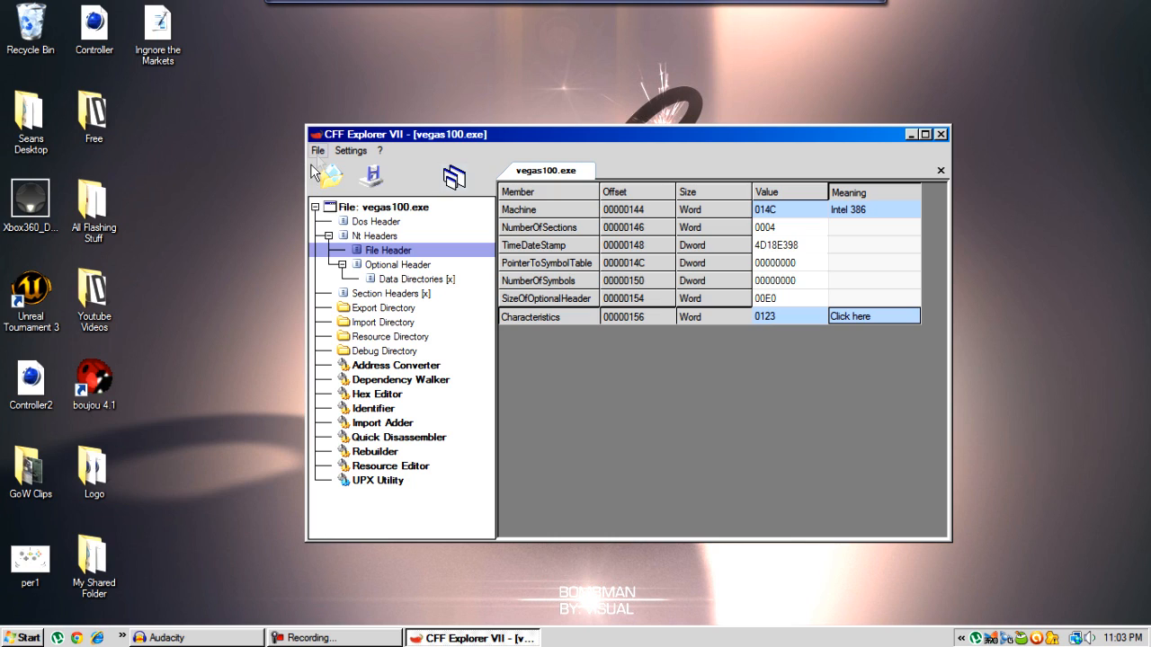
click(318, 150)
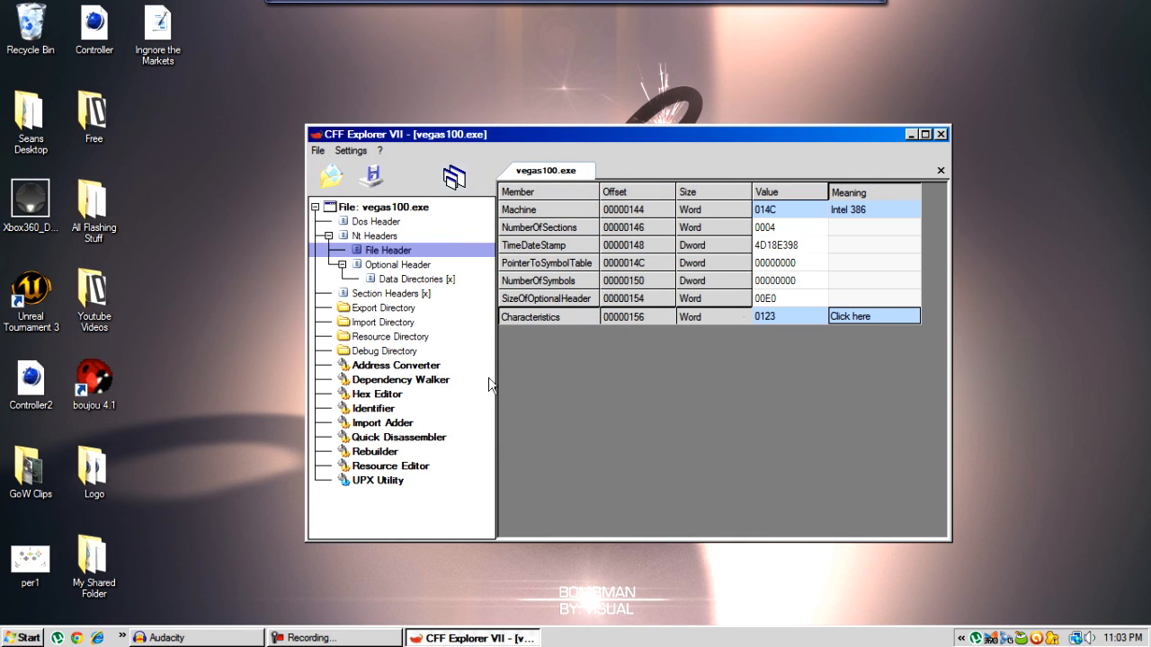
- Verify the >2gb flag is still ticked, cancel the flags dialog, and exit CFF Explorer
click(848, 316)
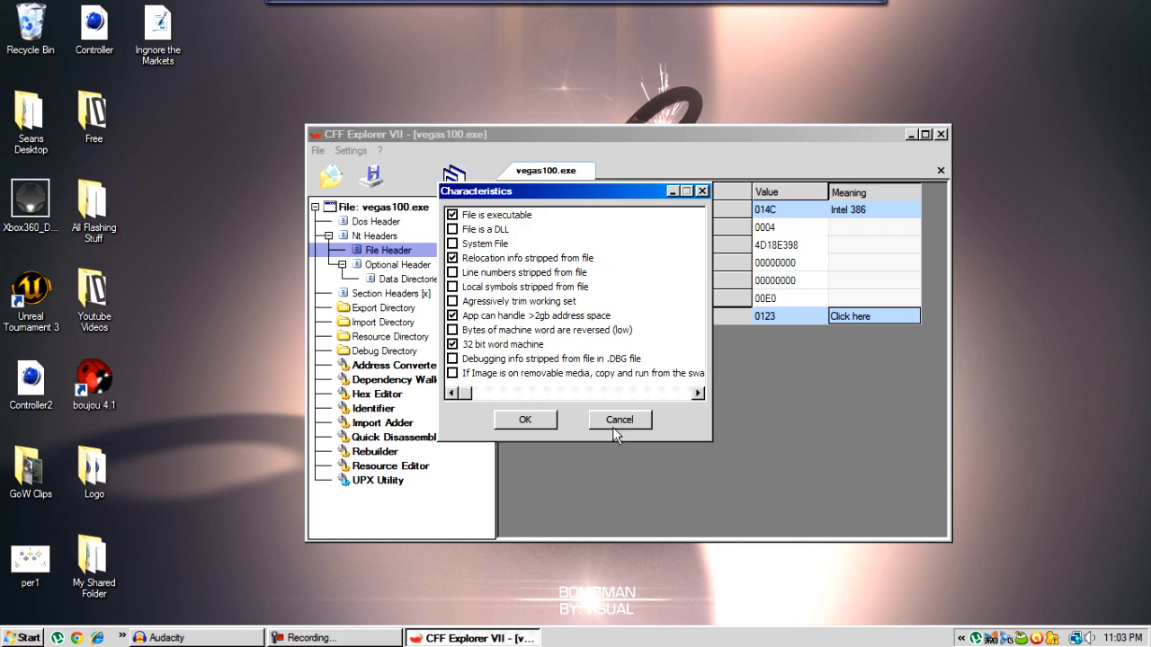
click(618, 420)
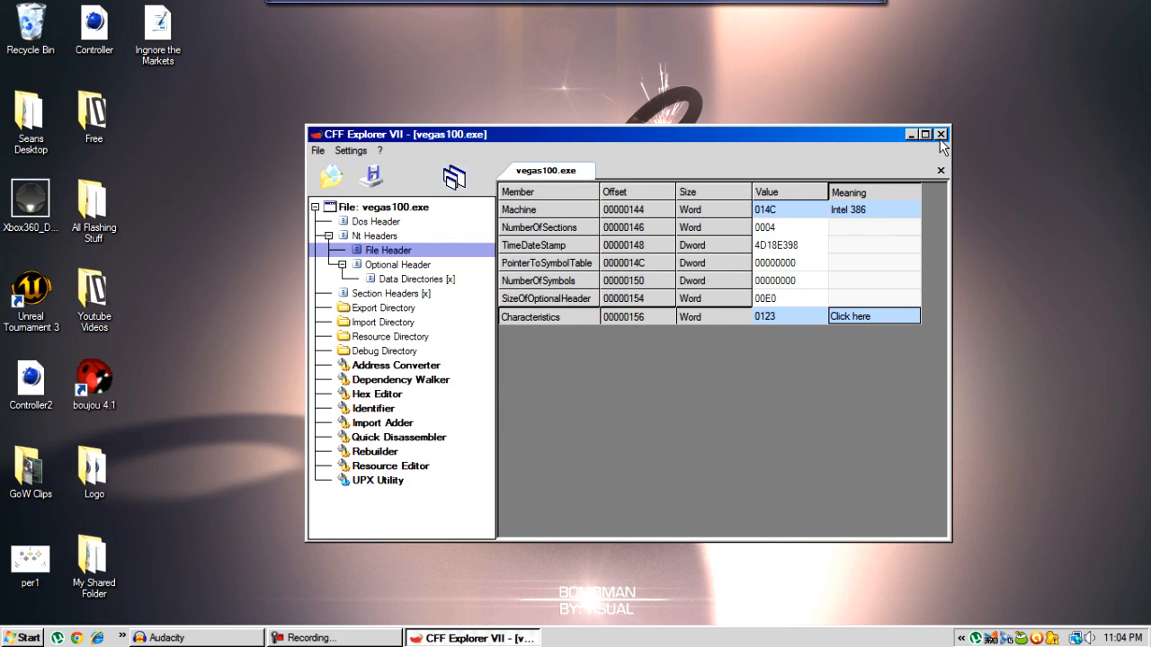
click(941, 134)
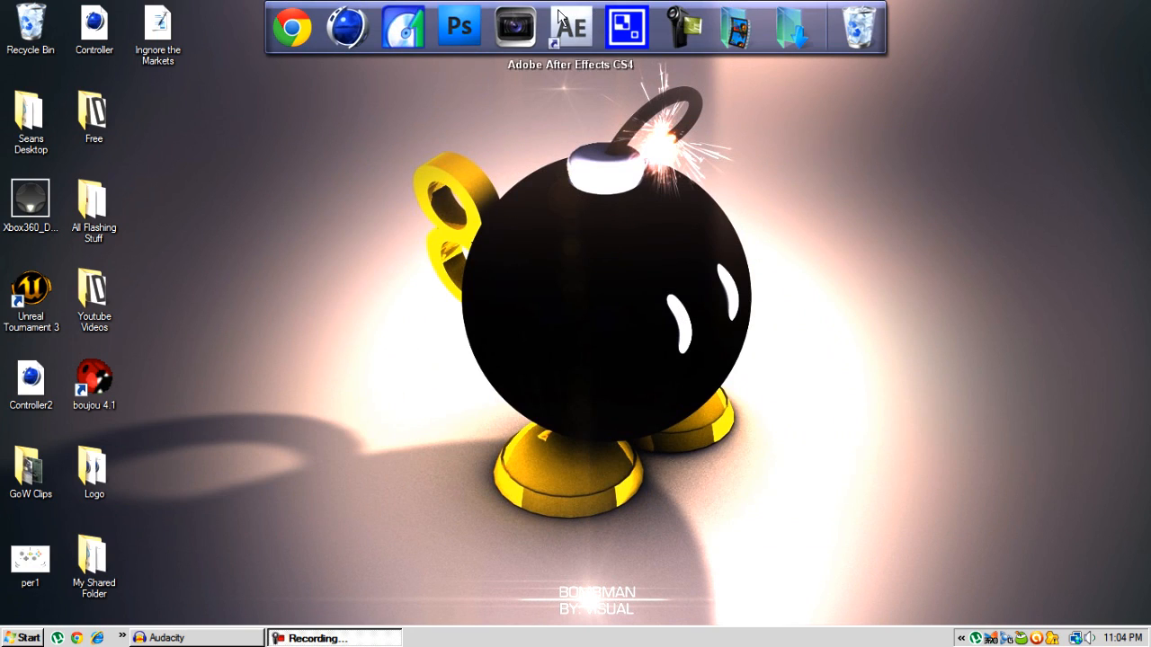